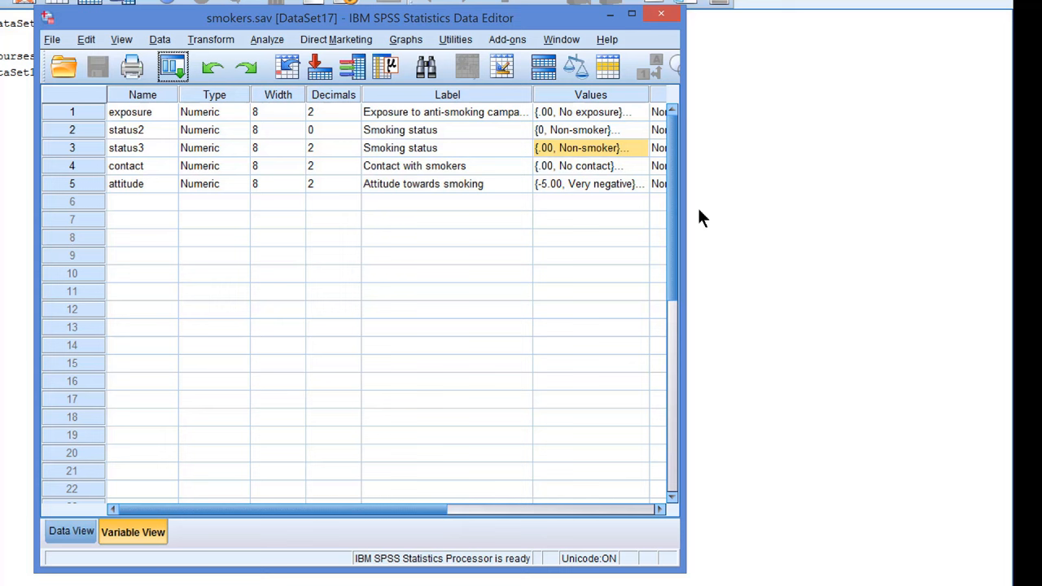
{"action": "mouse_move", "coordinate": [667, 171]}
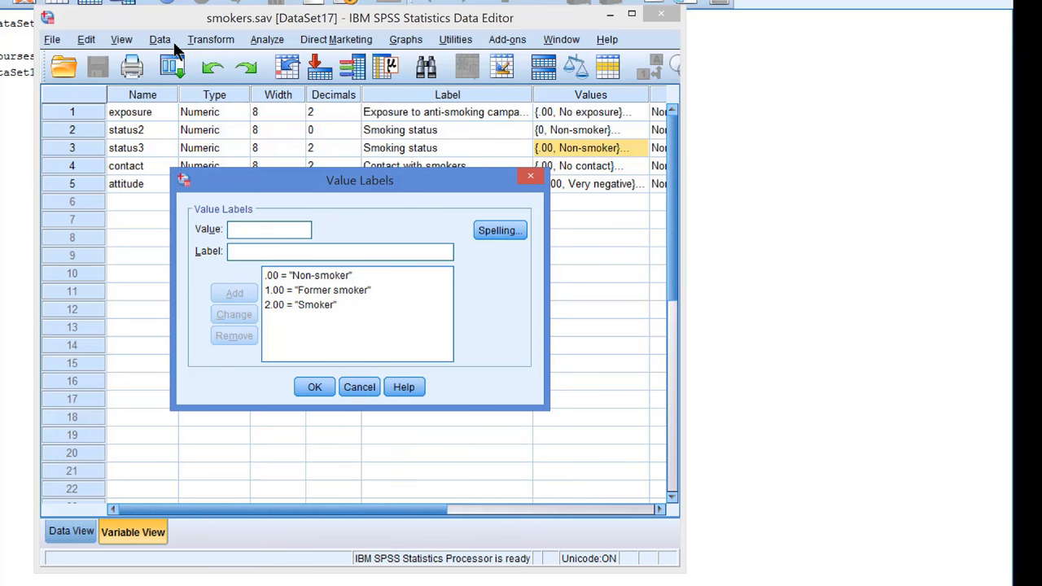
Close the value labels view to return to the smokers data
{"action": "left_click", "coordinate": [211, 39]}
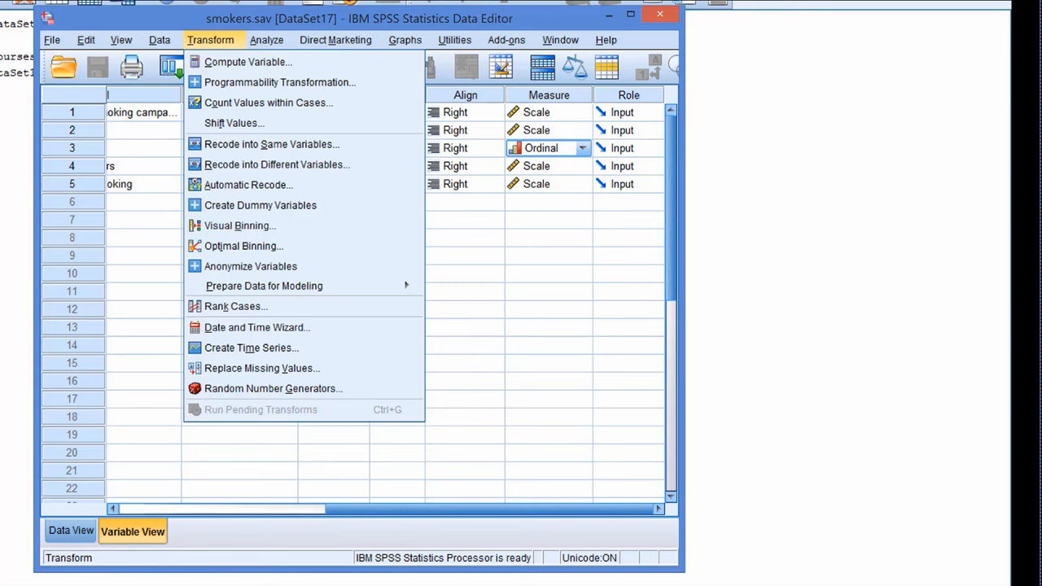
{"action": "mouse_move", "coordinate": [277, 165]}
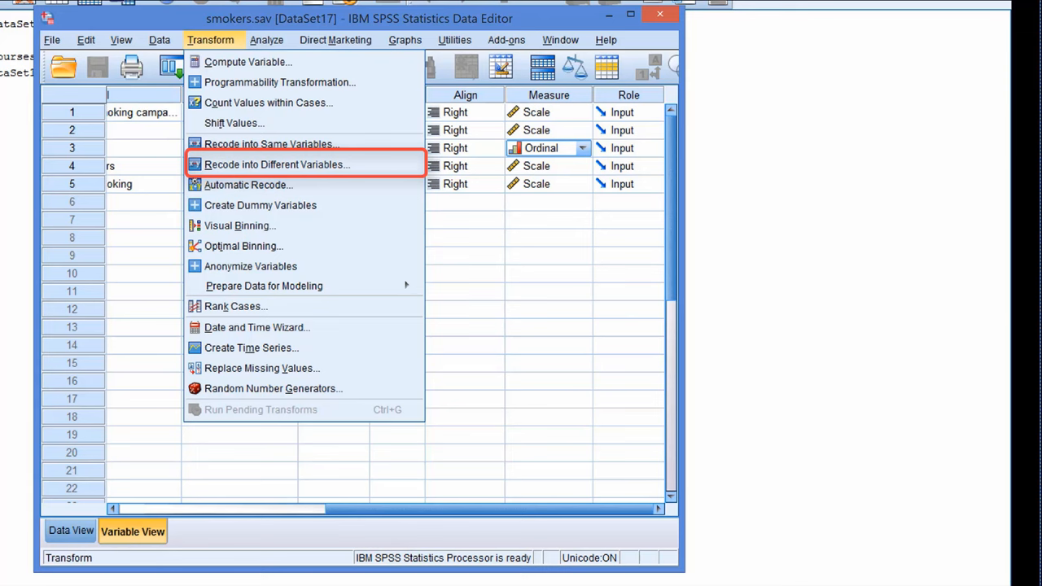
{"action": "mouse_move", "coordinate": [276, 165]}
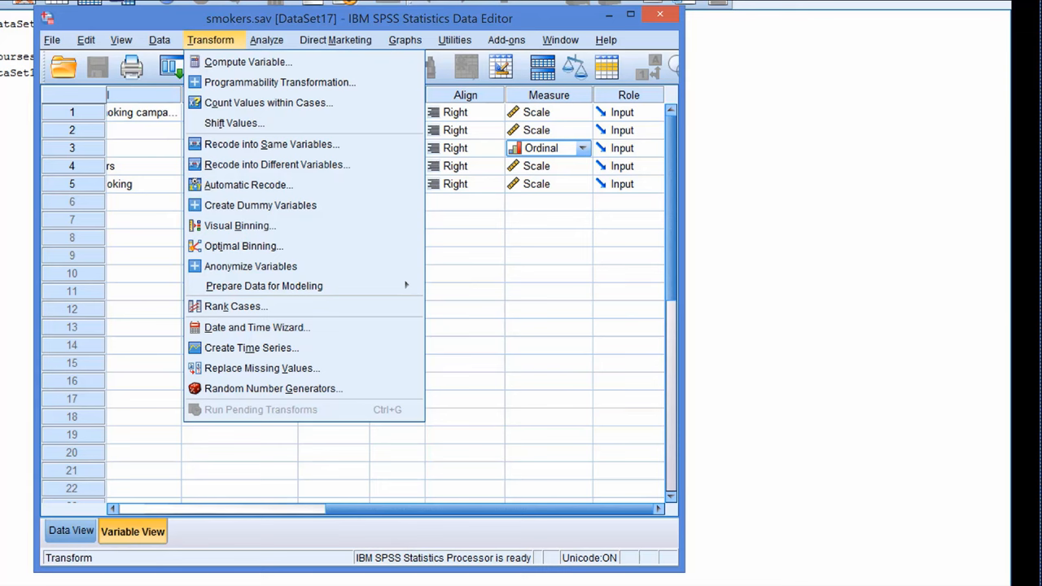
{"action": "mouse_move", "coordinate": [259, 204]}
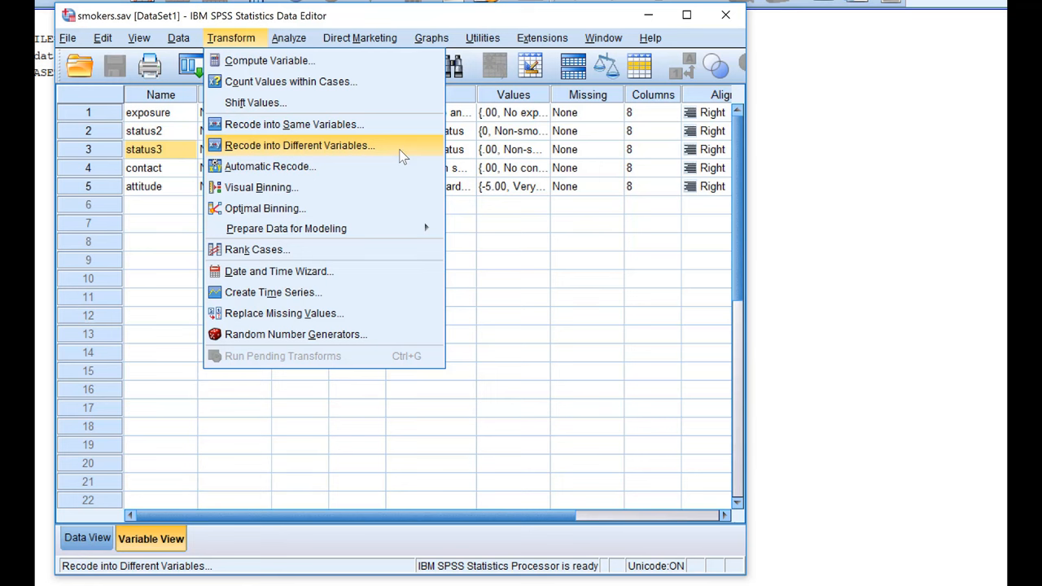
Map status3 to a new output variable status_2 labelled 'Former smoker'
{"action": "left_click", "coordinate": [300, 145]}
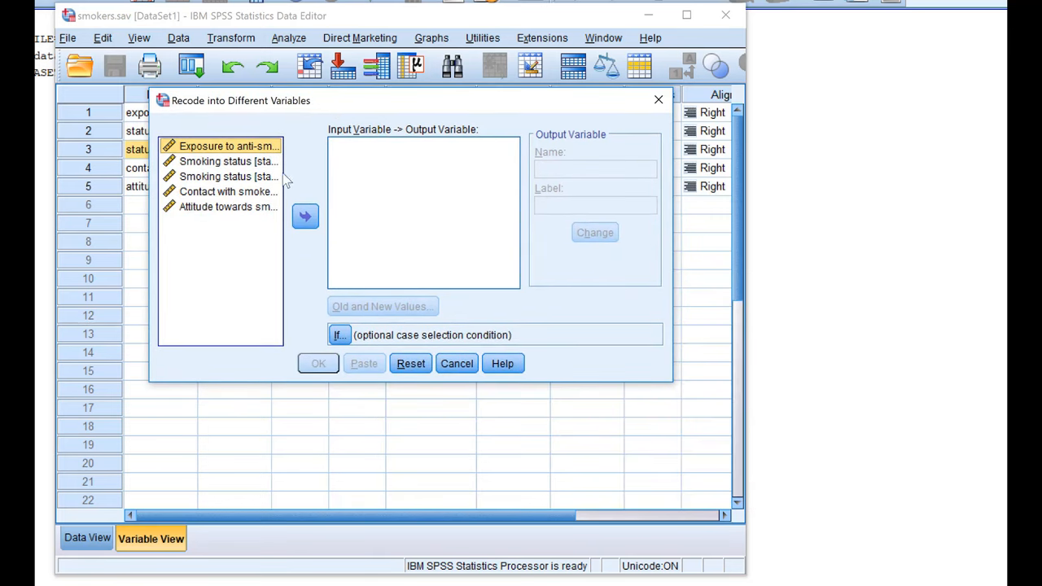
{"action": "left_click", "coordinate": [236, 176]}
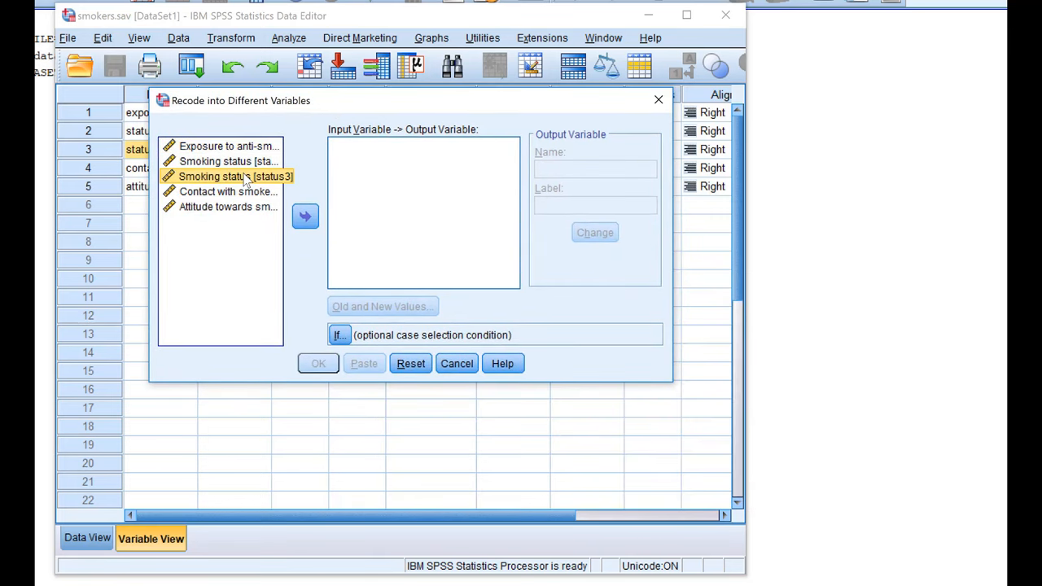
{"action": "left_click", "coordinate": [305, 216]}
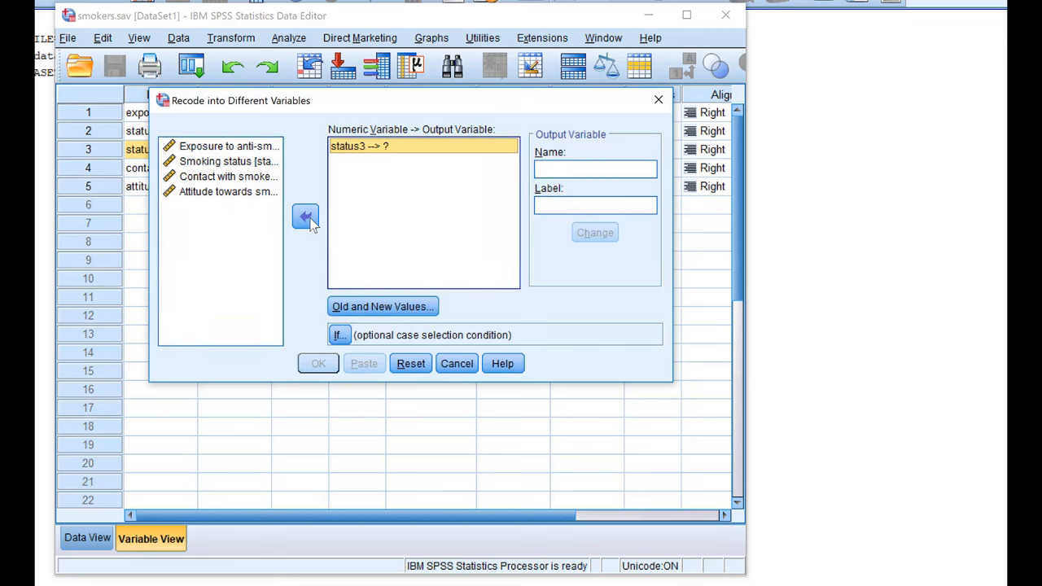
{"action": "mouse_move", "coordinate": [470, 214]}
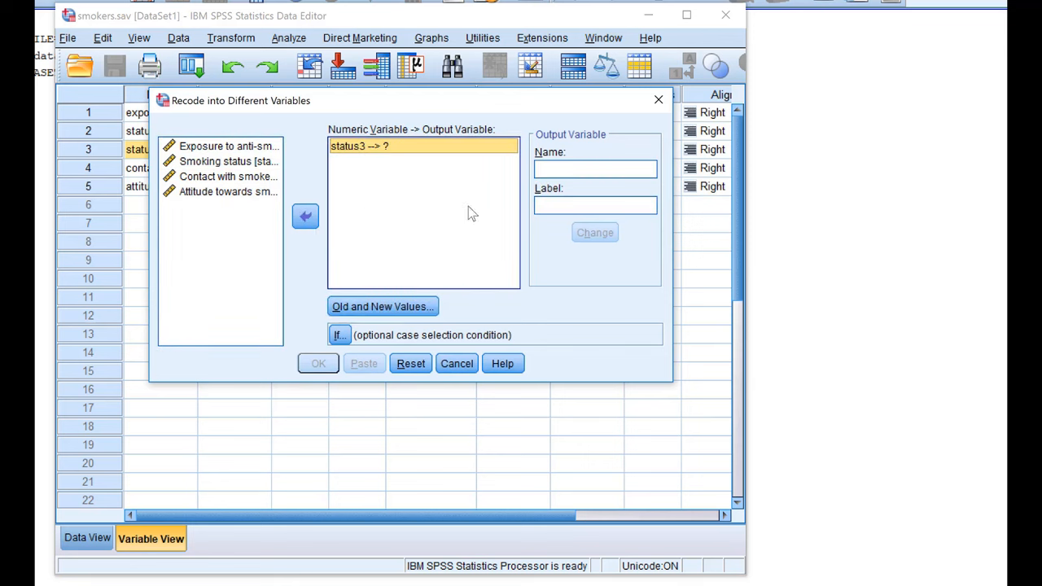
{"action": "left_click", "coordinate": [595, 168]}
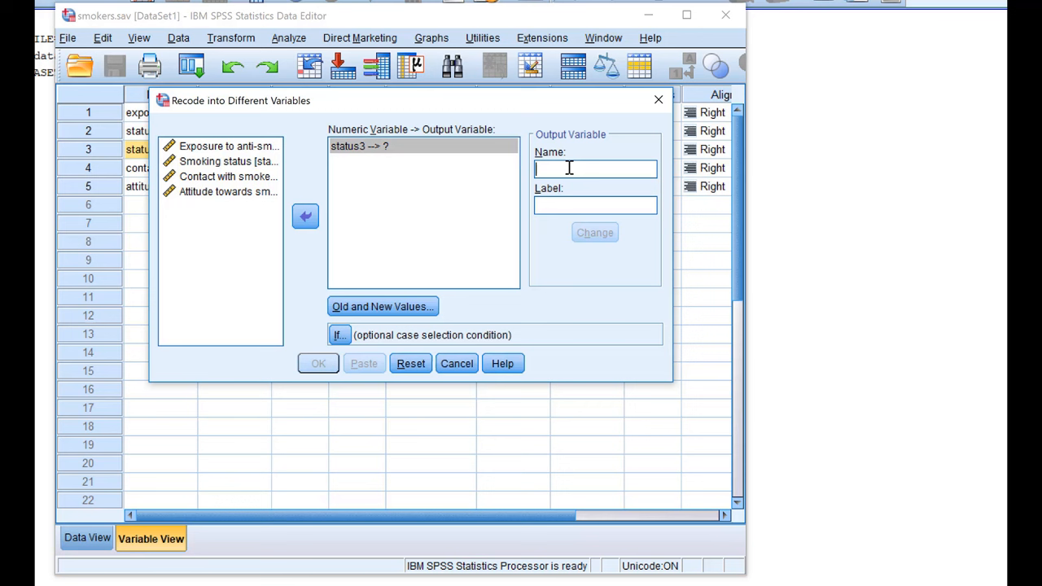
{"action": "type", "text": "status_2"}
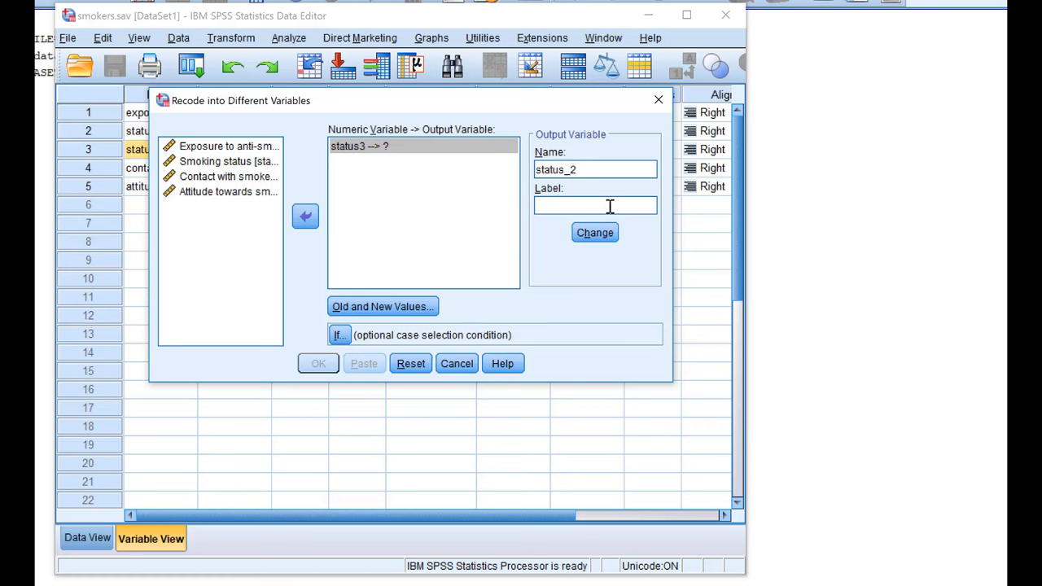
{"action": "type", "text": "Former smoker"}
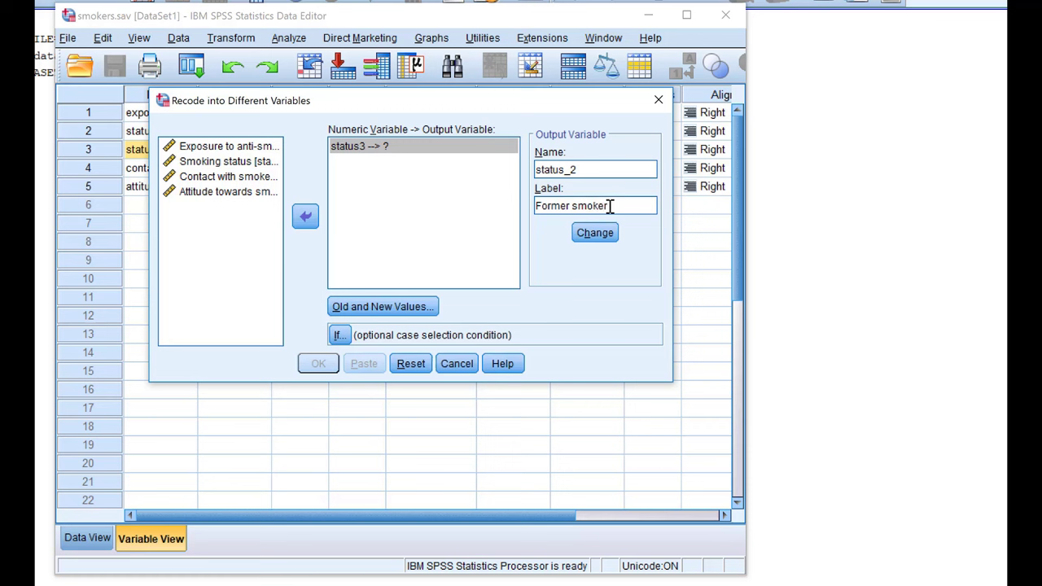
{"action": "left_click", "coordinate": [594, 232]}
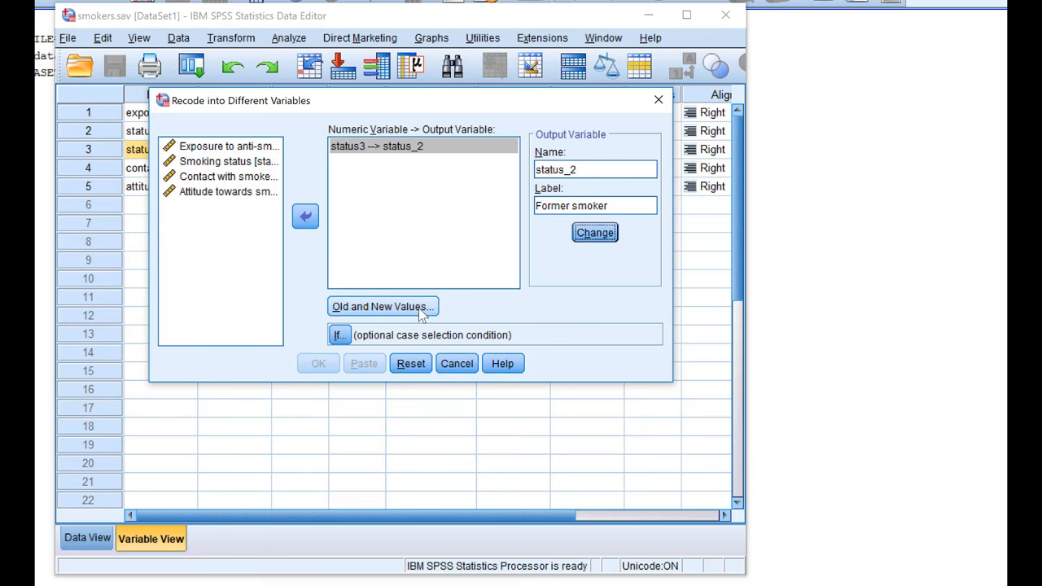
Define status_2's recode rules: value 1 becomes 1, all other values become 0
{"action": "left_click", "coordinate": [382, 307]}
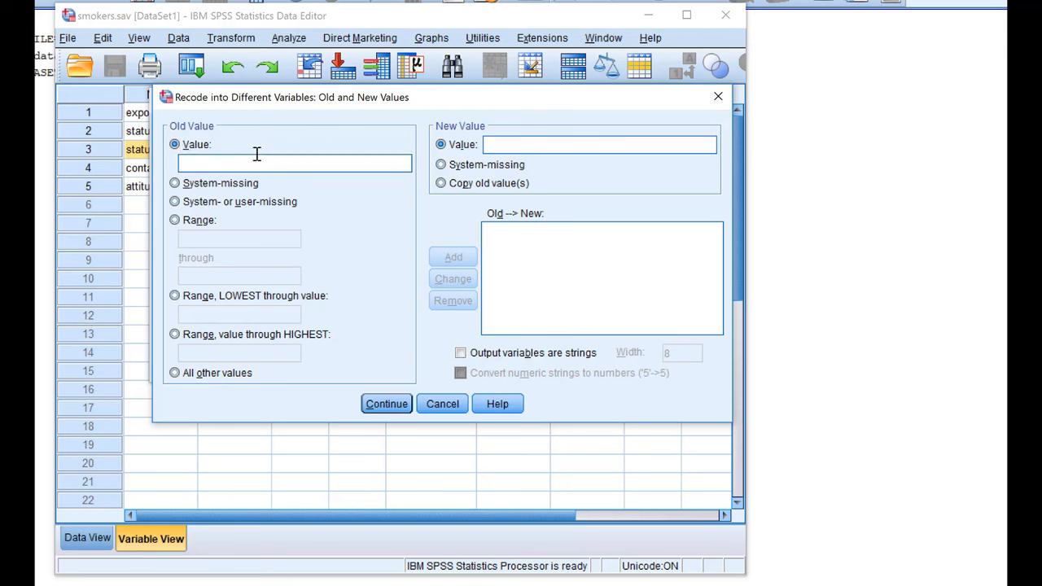
{"action": "type", "text": "1"}
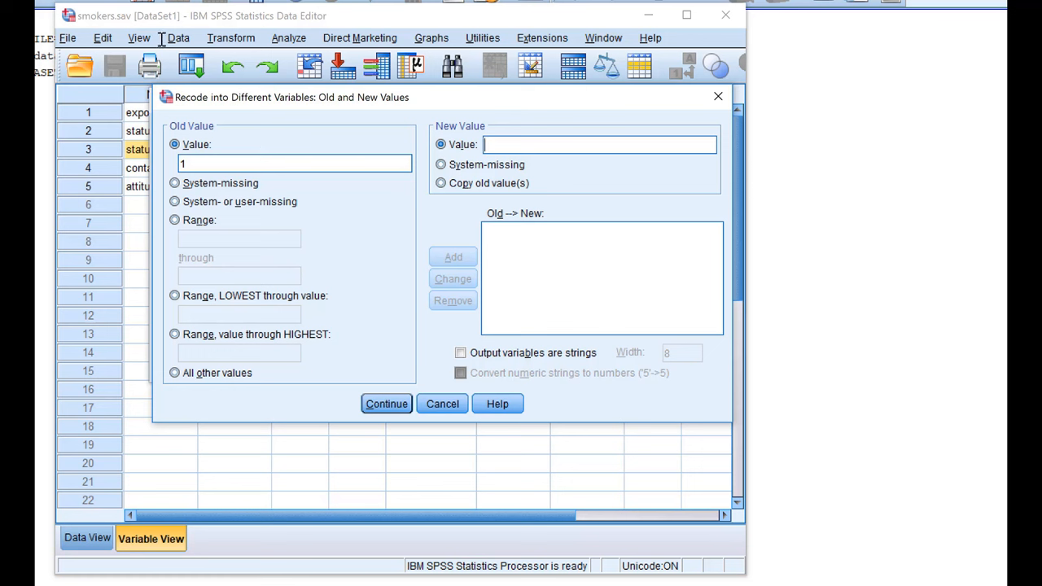
{"action": "type", "text": "1"}
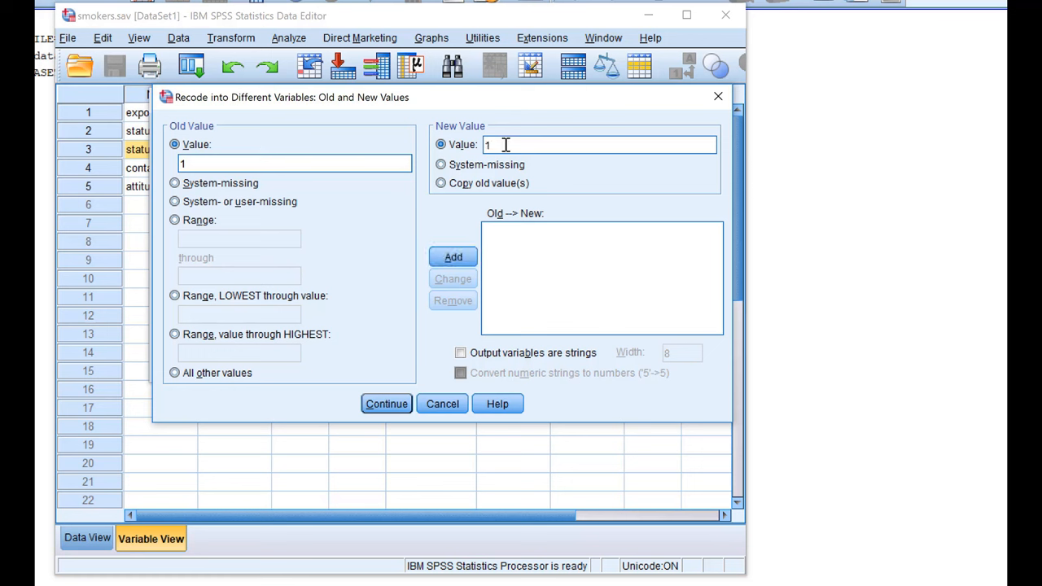
{"action": "left_click", "coordinate": [452, 257]}
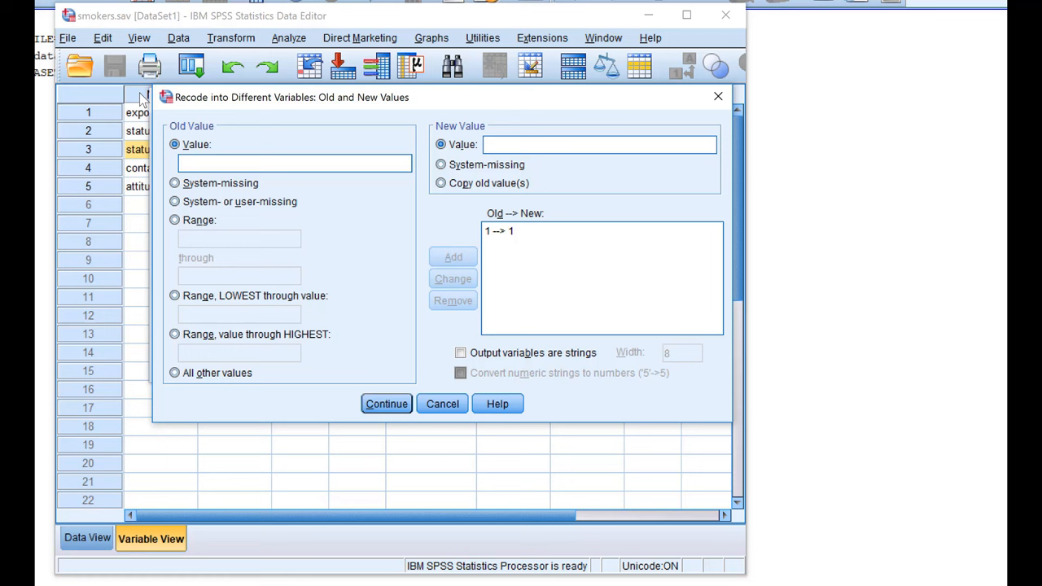
{"action": "left_click", "coordinate": [174, 373]}
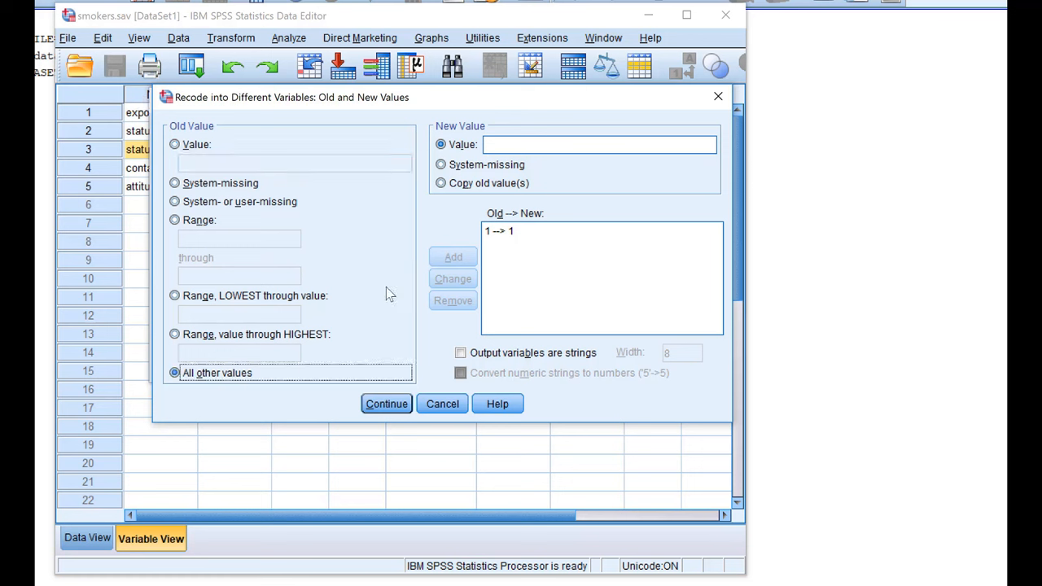
{"action": "type", "text": "0"}
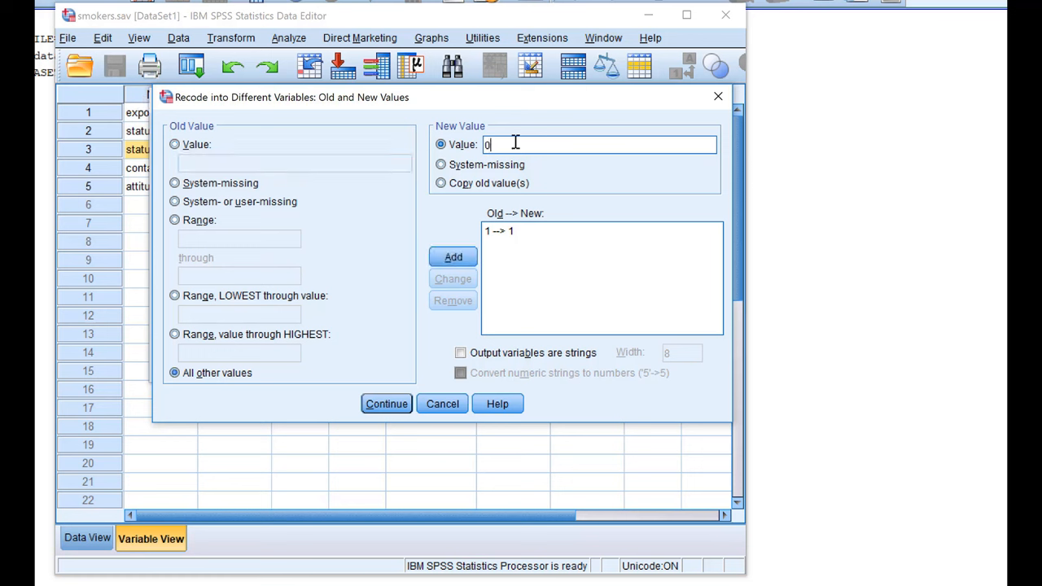
{"action": "left_click", "coordinate": [453, 256]}
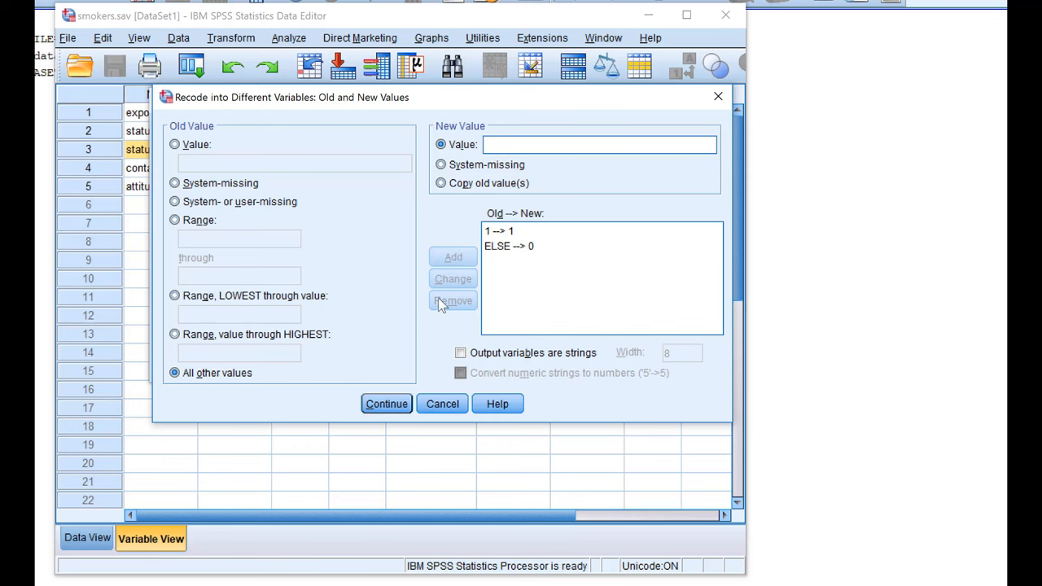
{"action": "left_click", "coordinate": [386, 404]}
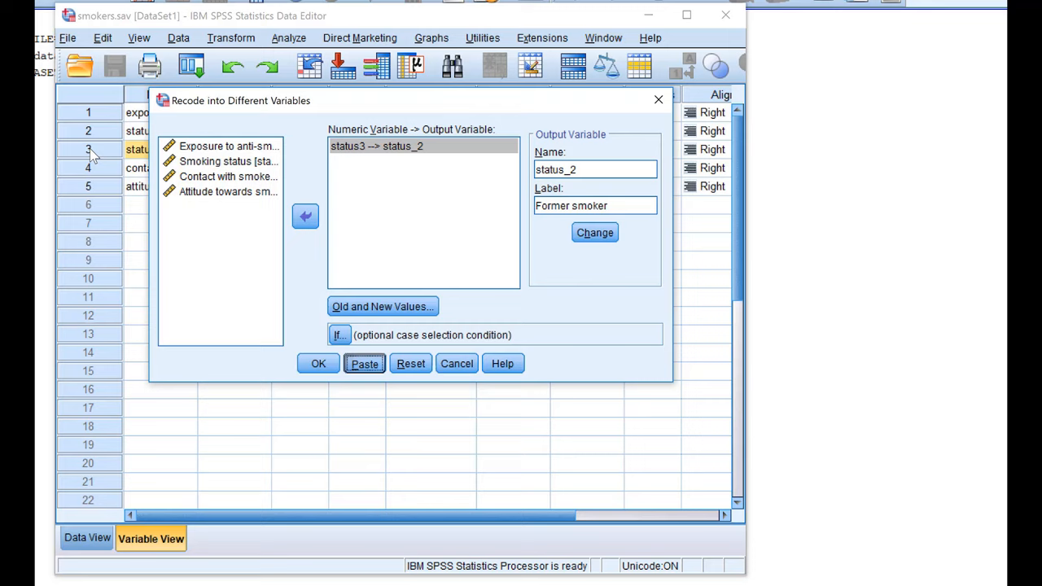
Paste the status3-to-status_2 RECODE syntax and bring up recently used dialogs
{"action": "left_click", "coordinate": [364, 363]}
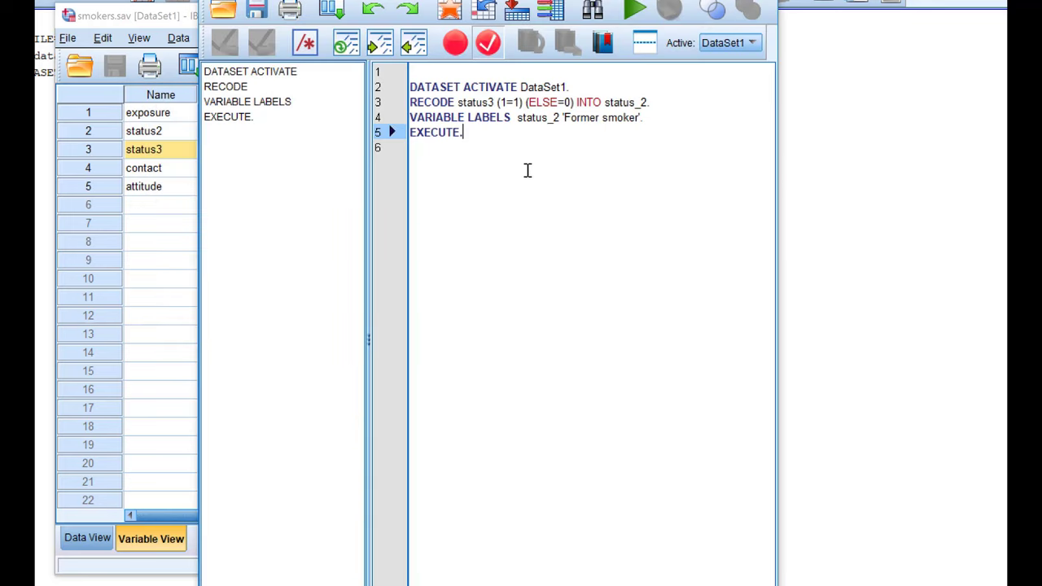
{"action": "mouse_move", "coordinate": [532, 167]}
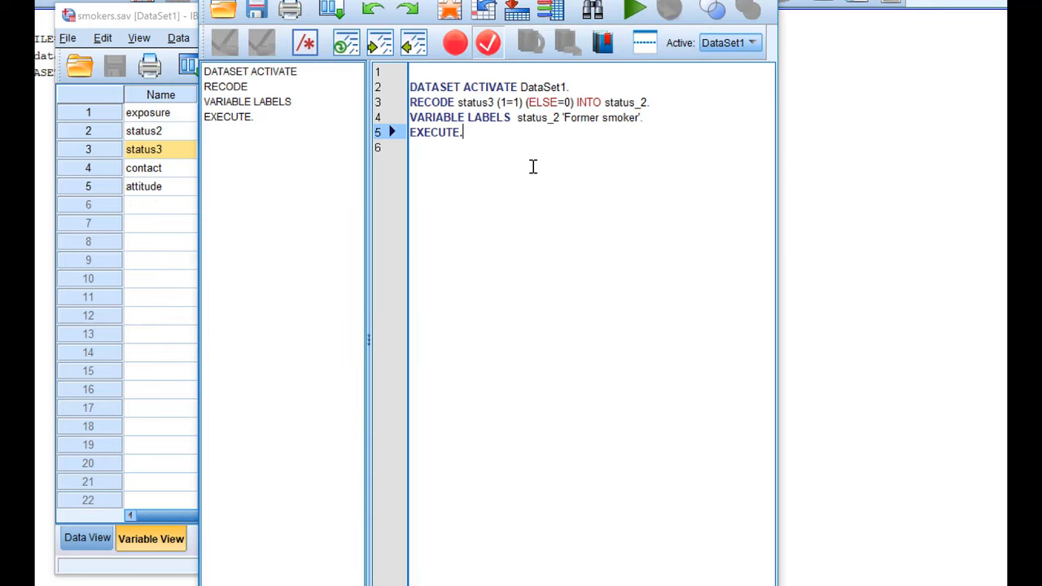
{"action": "mouse_move", "coordinate": [618, 175]}
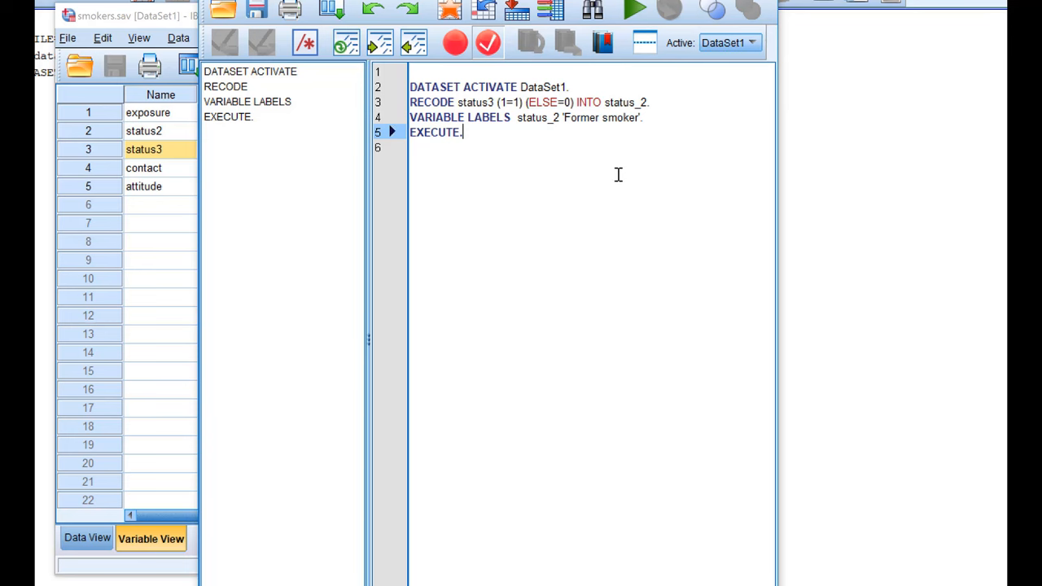
{"action": "left_click", "coordinate": [329, 10]}
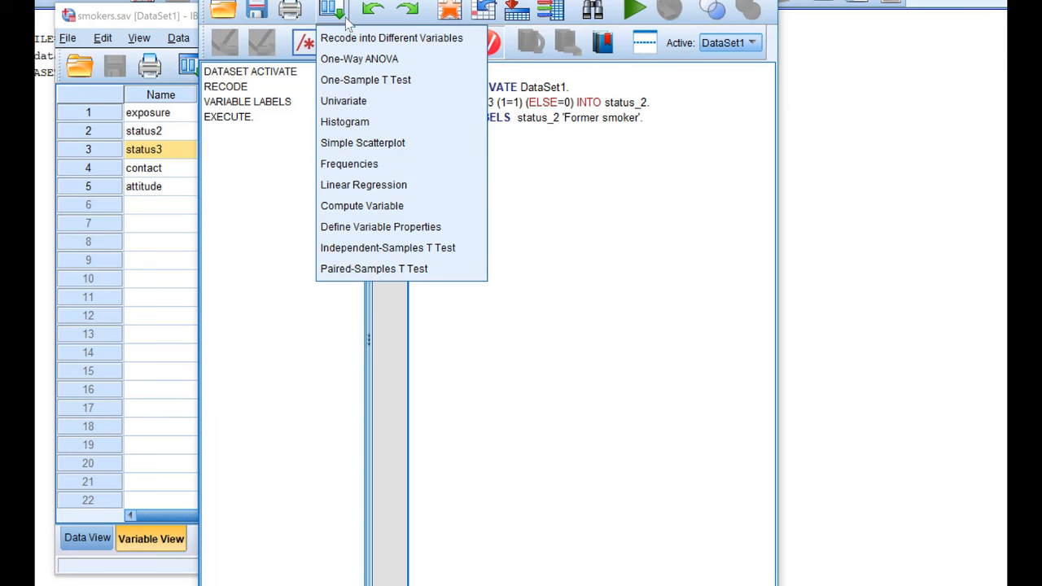
Recode status3 into status_3 'Smoker' with 2 becoming 1, others 0, and run it
{"action": "left_click", "coordinate": [391, 37]}
{"action": "type", "text": "Smoker"}
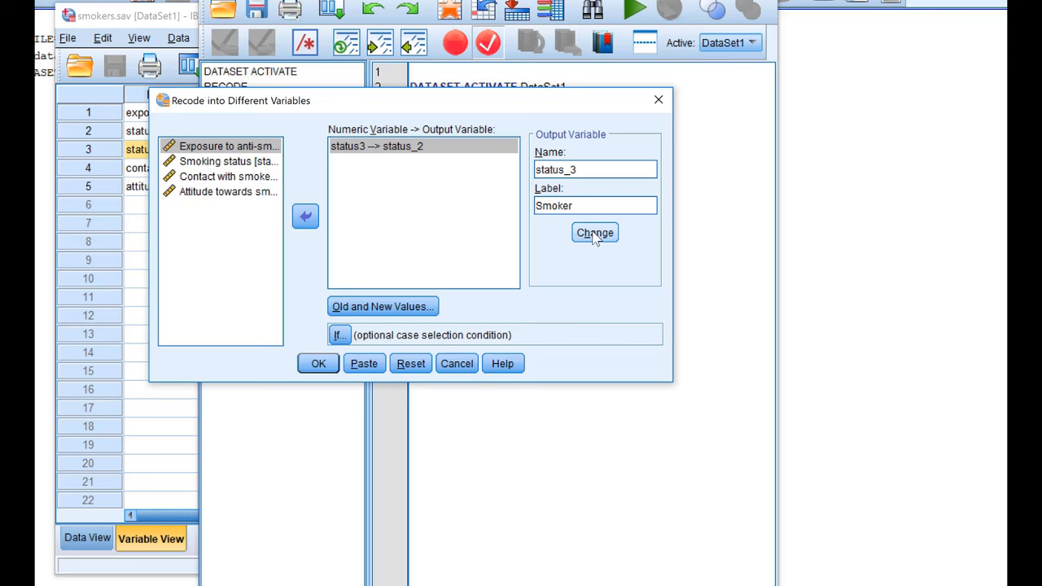
{"action": "left_click", "coordinate": [594, 232]}
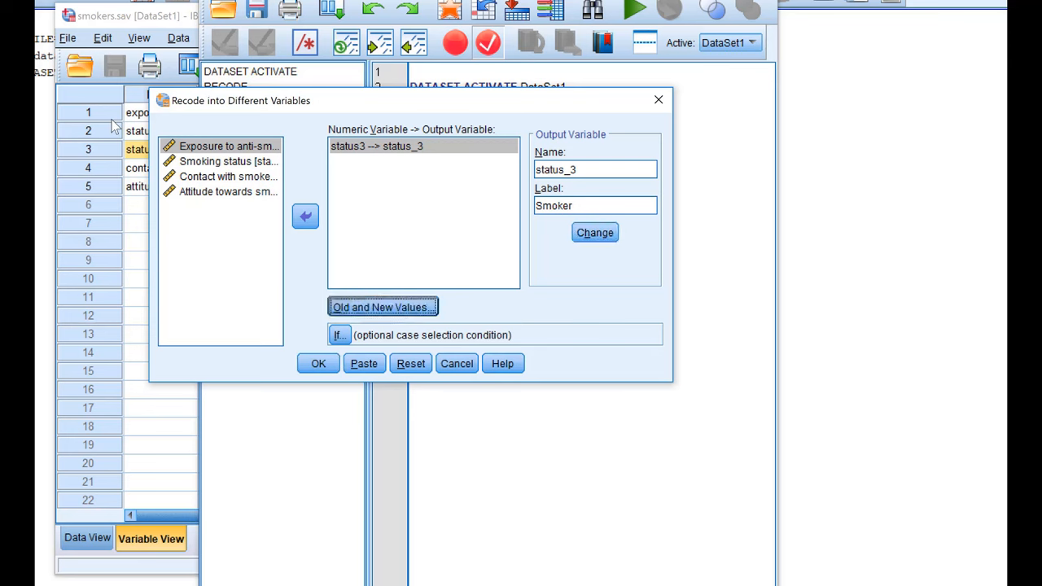
{"action": "left_click", "coordinate": [383, 307]}
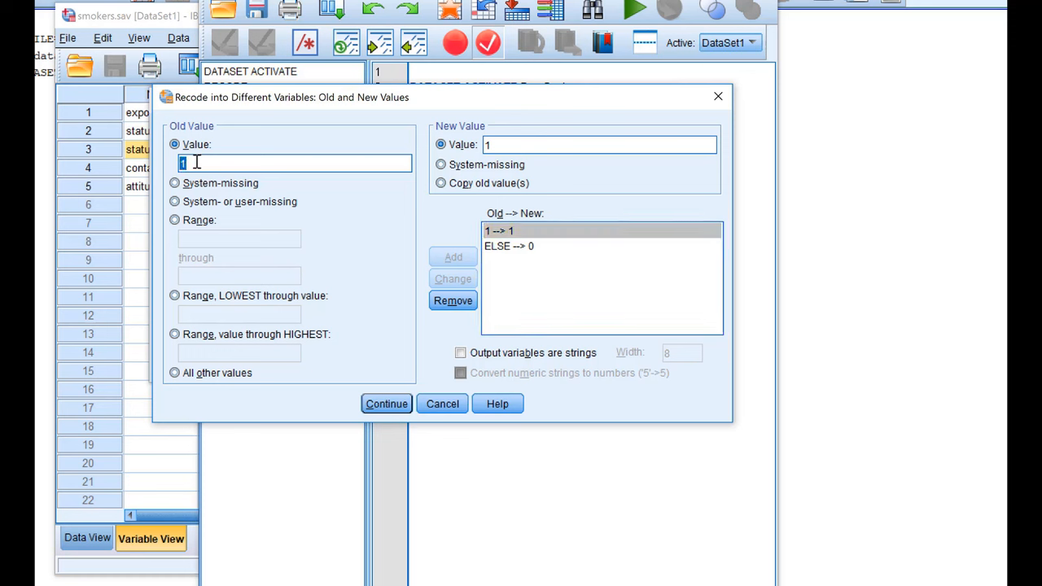
{"action": "type", "text": "2"}
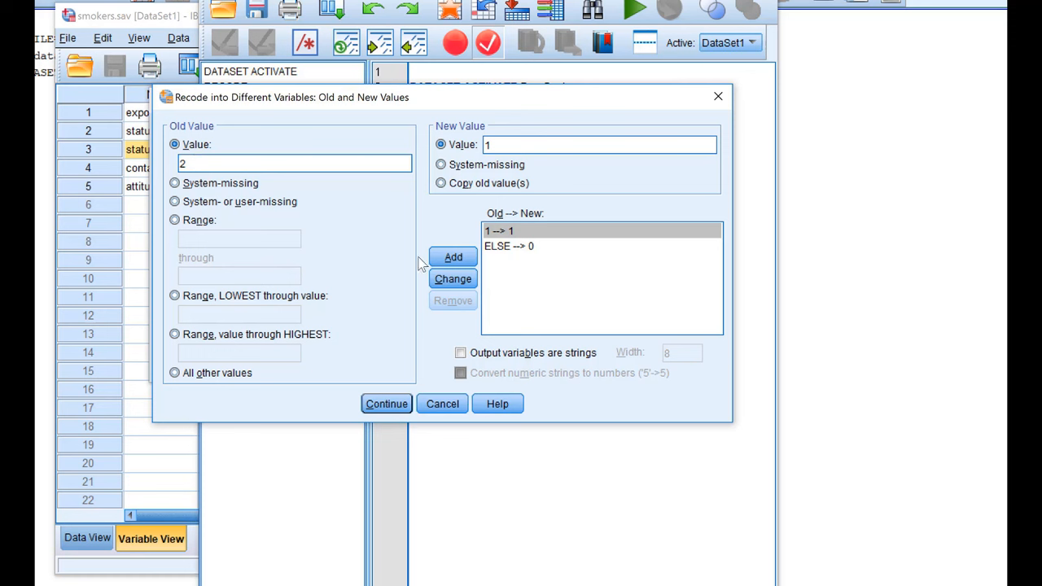
{"action": "left_click", "coordinate": [454, 256]}
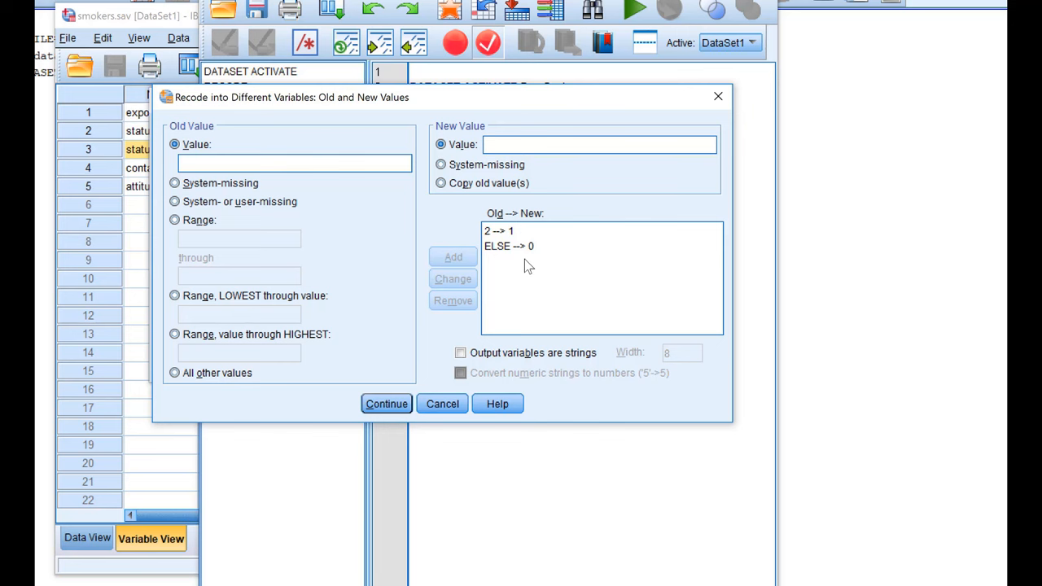
{"action": "left_click", "coordinate": [386, 403]}
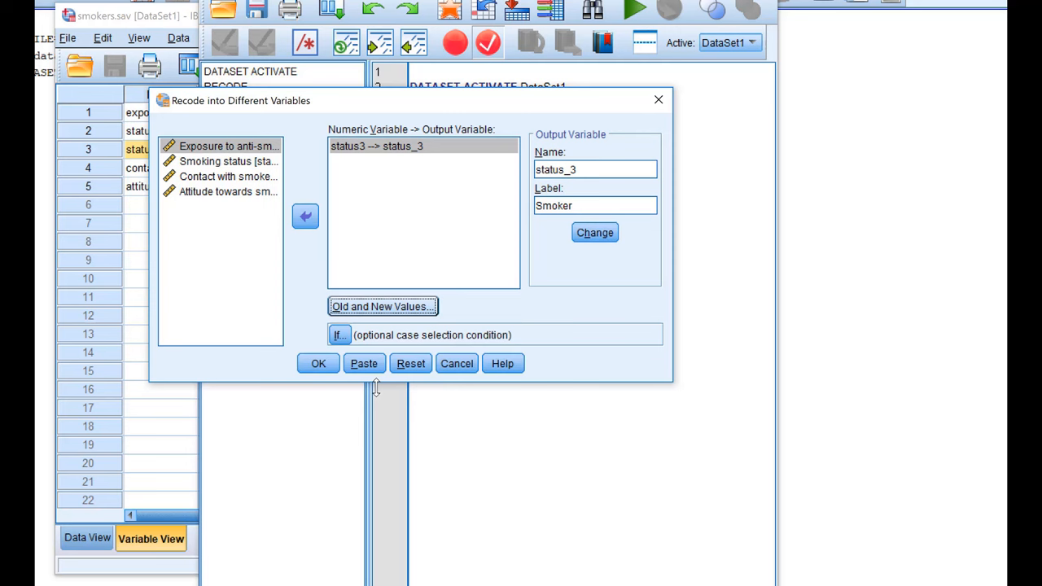
{"action": "left_click", "coordinate": [364, 363]}
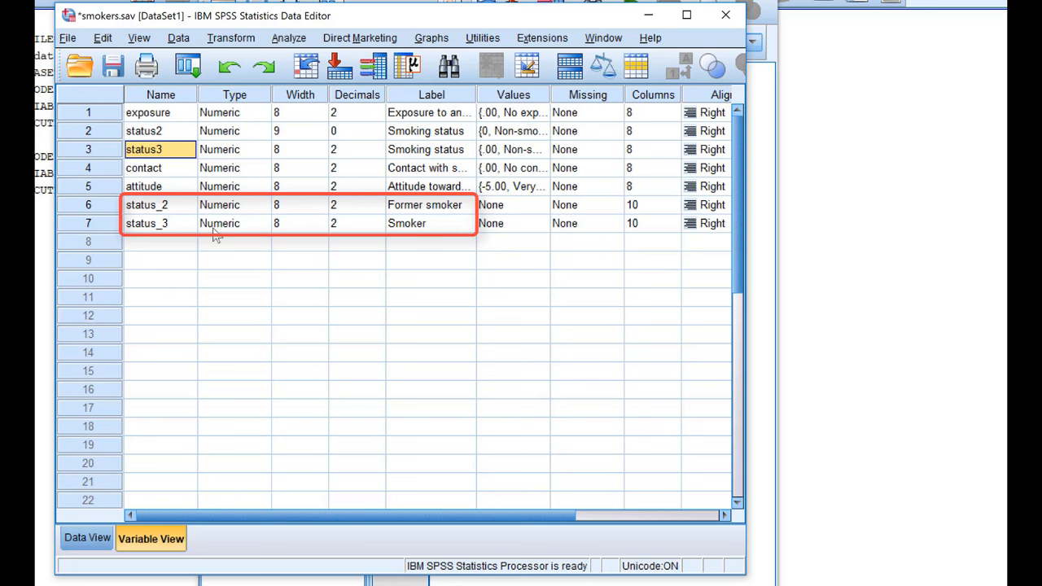
{"action": "mouse_move", "coordinate": [448, 232]}
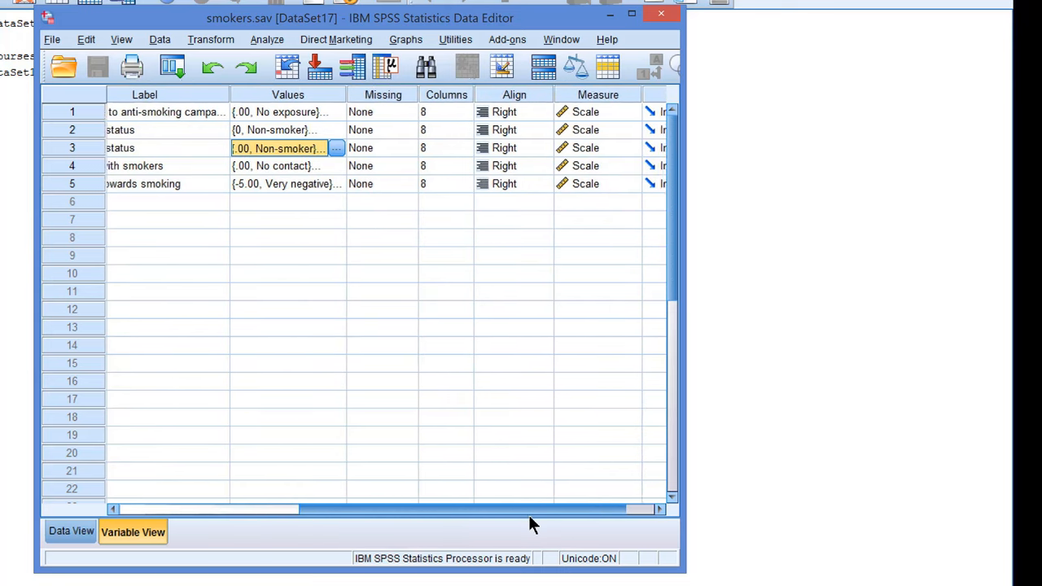
Set status3's Measure to Ordinal in Variable View
{"action": "scroll", "scroll_direction": "right", "scroll_amount": 3}
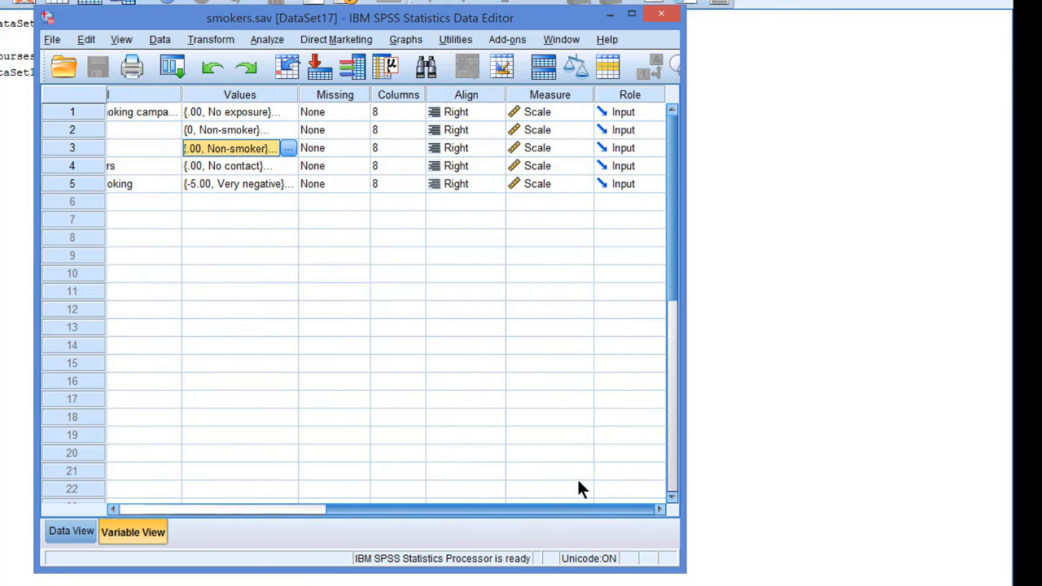
{"action": "mouse_move", "coordinate": [567, 153]}
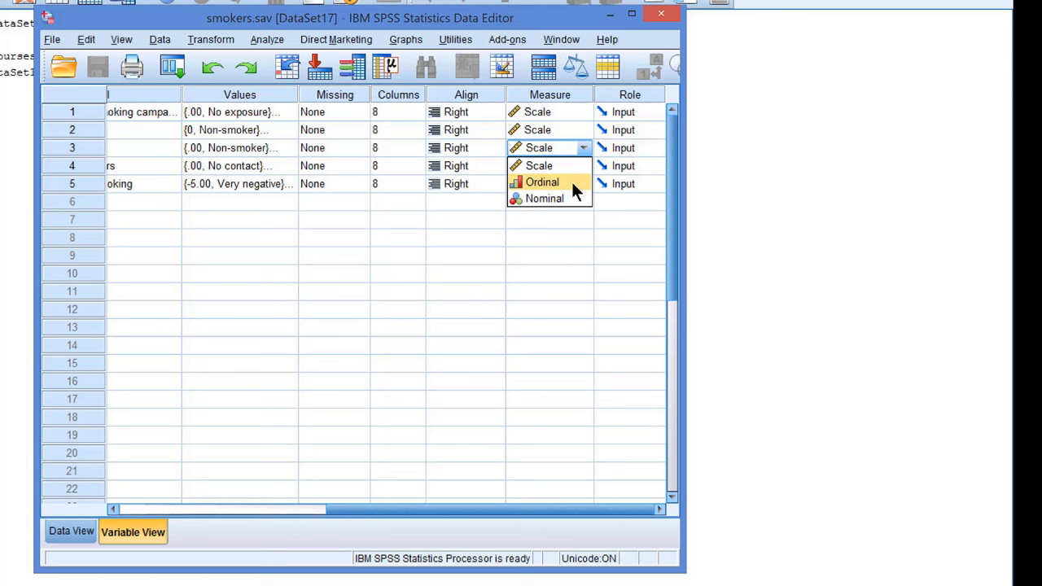
{"action": "left_click", "coordinate": [542, 182]}
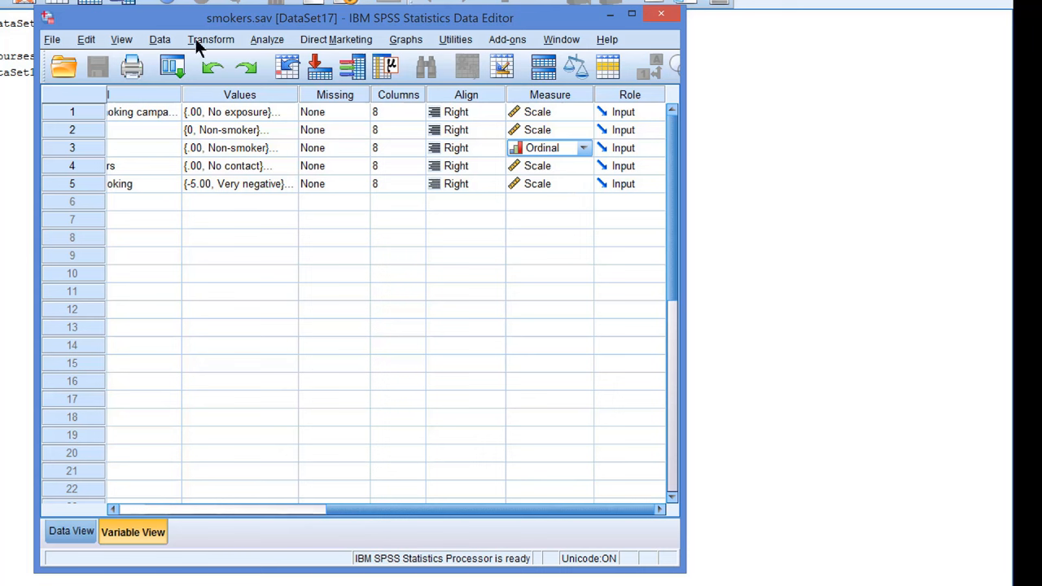
Set up Create Dummy Variables for status3 with root name 'status'
{"action": "left_click", "coordinate": [211, 39]}
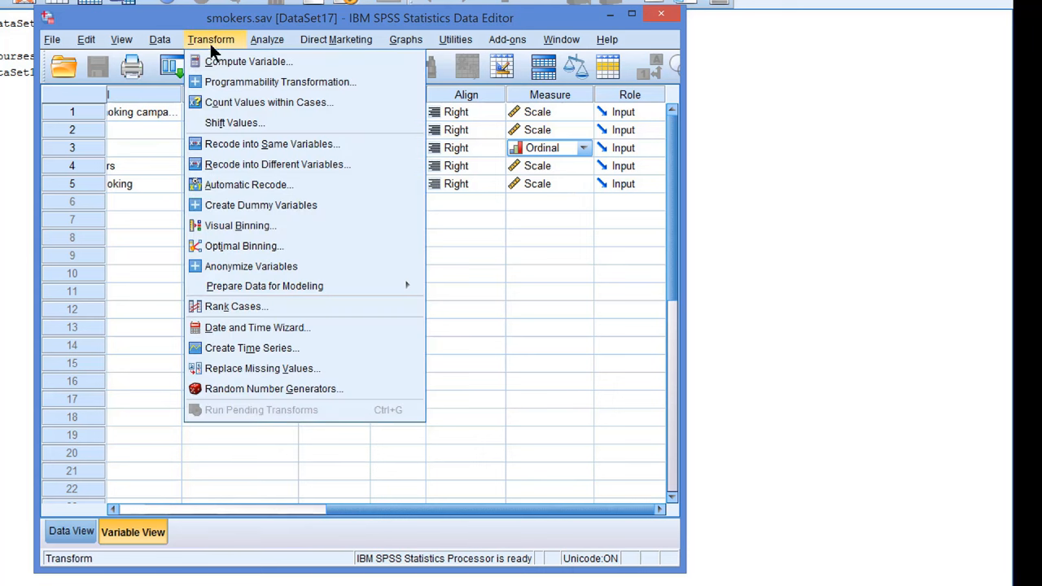
{"action": "mouse_move", "coordinate": [332, 204]}
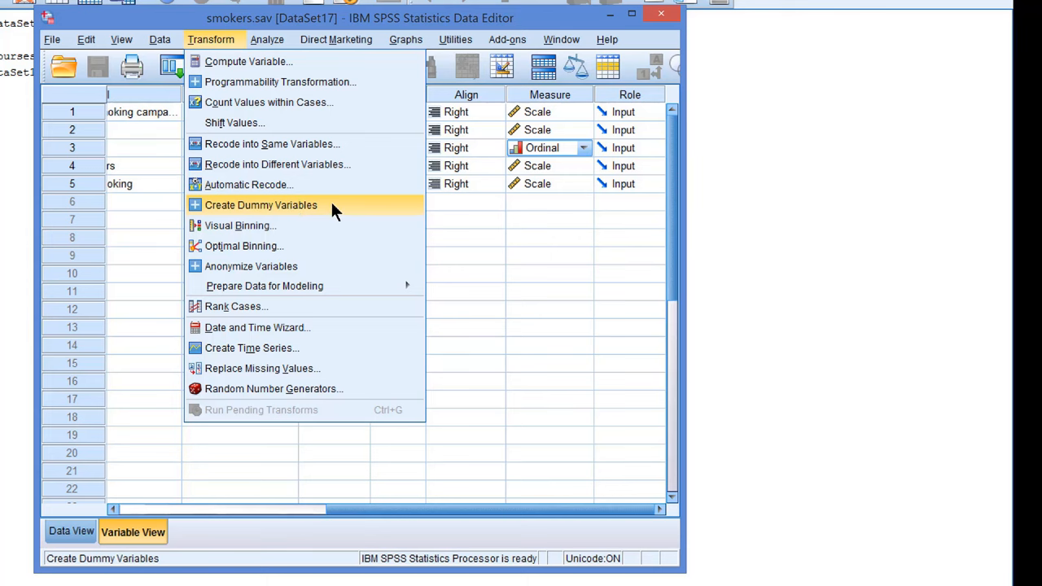
{"action": "left_click", "coordinate": [261, 204]}
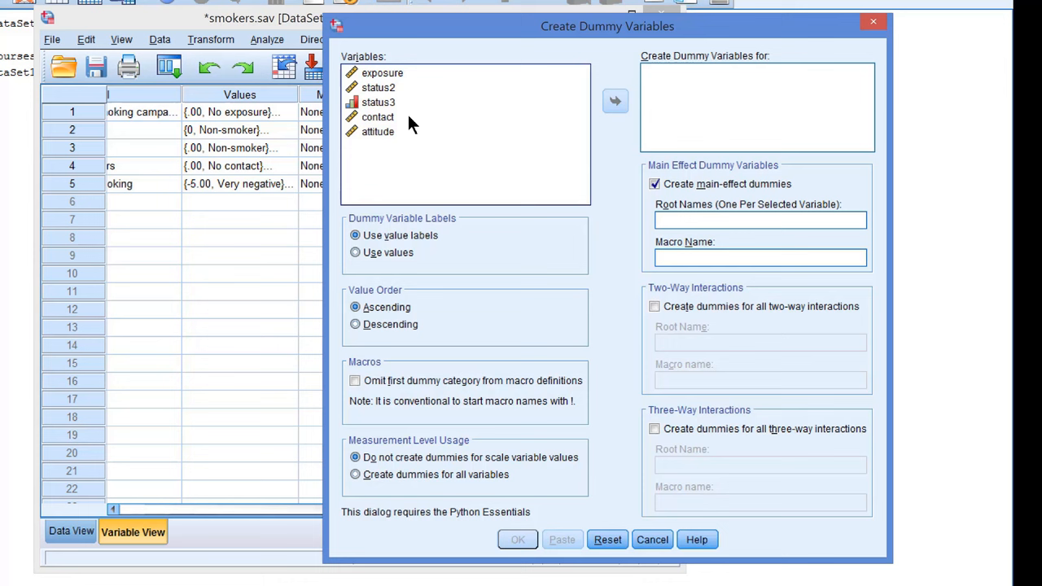
{"action": "left_click", "coordinate": [378, 102]}
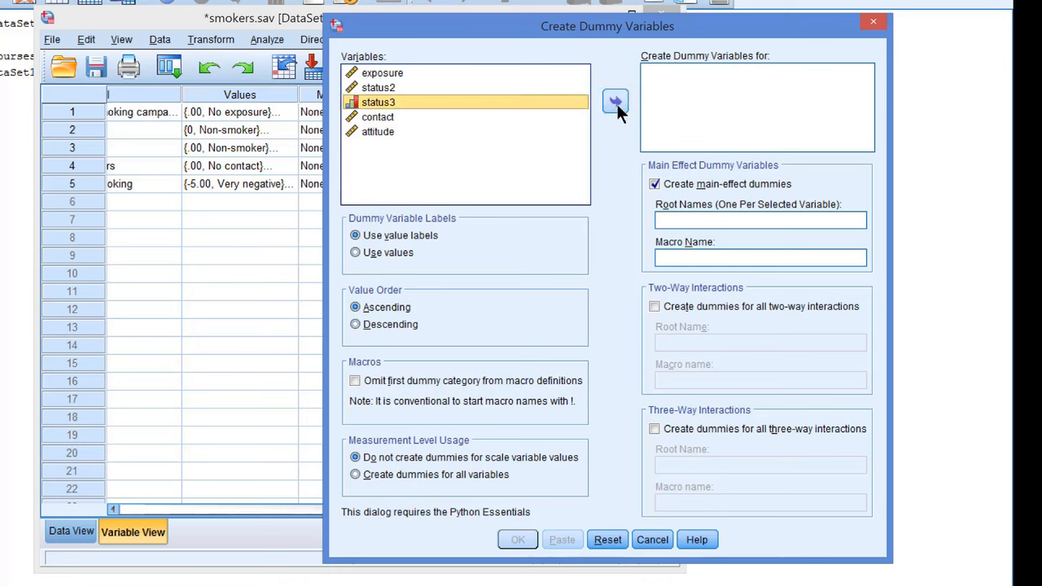
{"action": "left_click", "coordinate": [616, 100]}
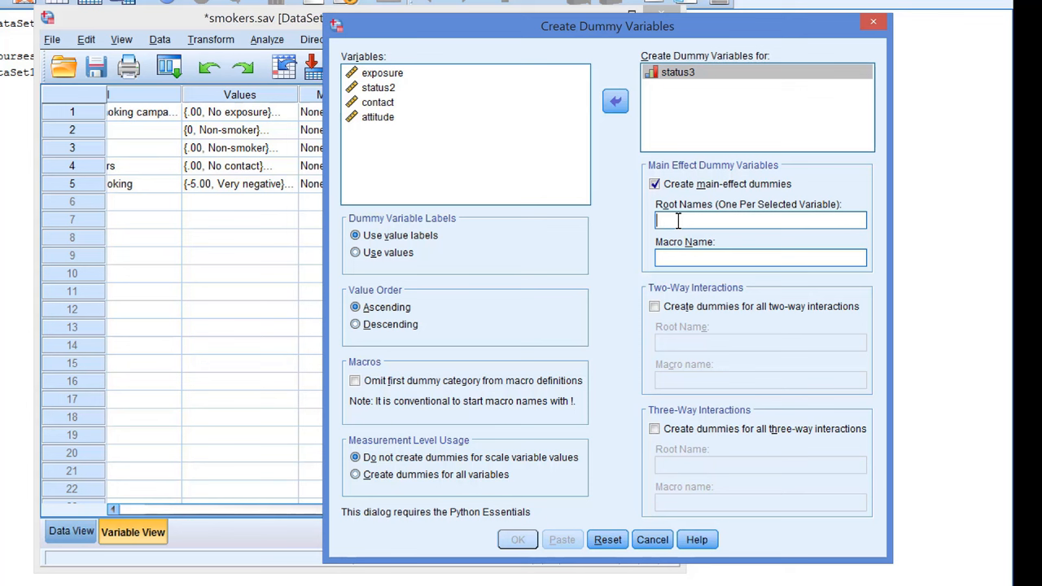
{"action": "type", "text": "s"}
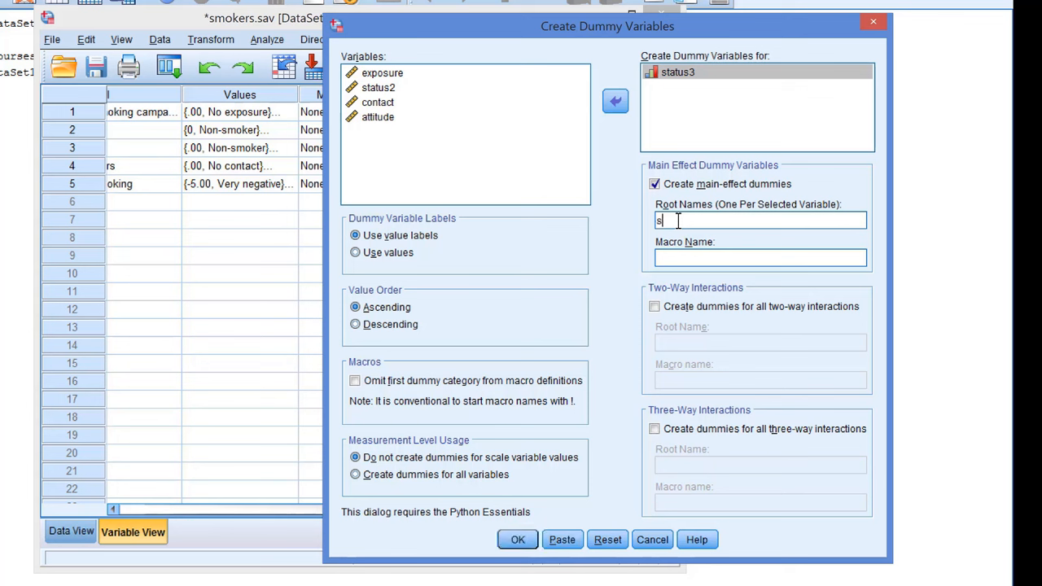
{"action": "type", "text": "tatu"}
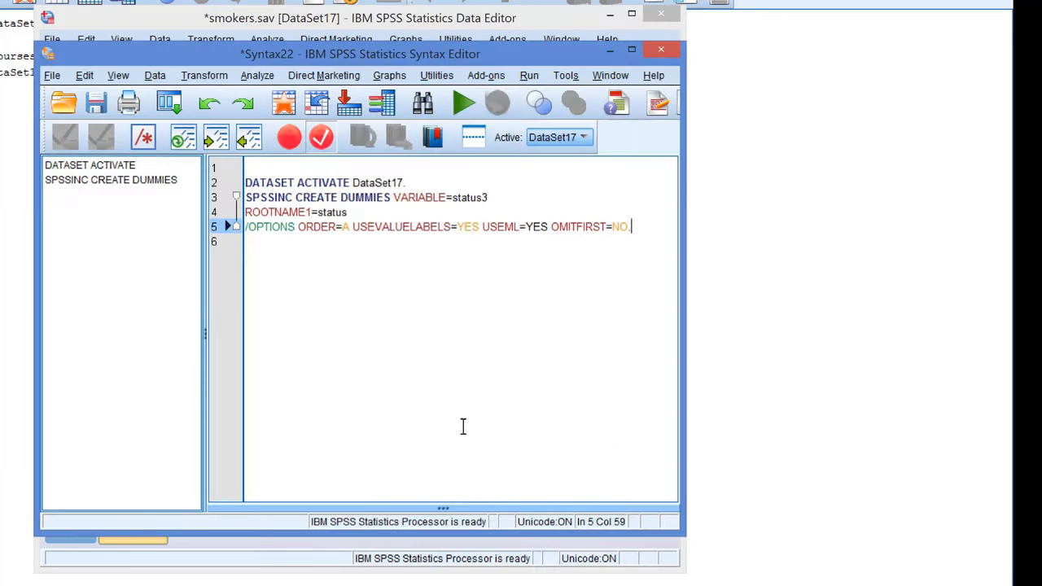
Select and run the SPSSINC CREATE DUMMIES syntax to create status_1–status_3
{"action": "left_click_drag", "start_coordinate": [629, 227], "coordinate": [250, 211]}
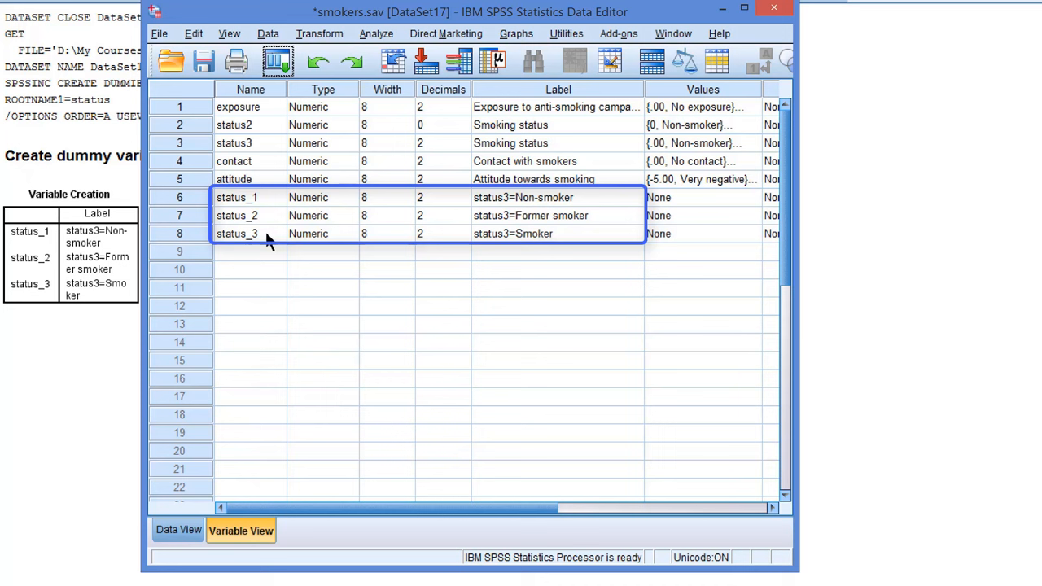
{"action": "mouse_move", "coordinate": [610, 213]}
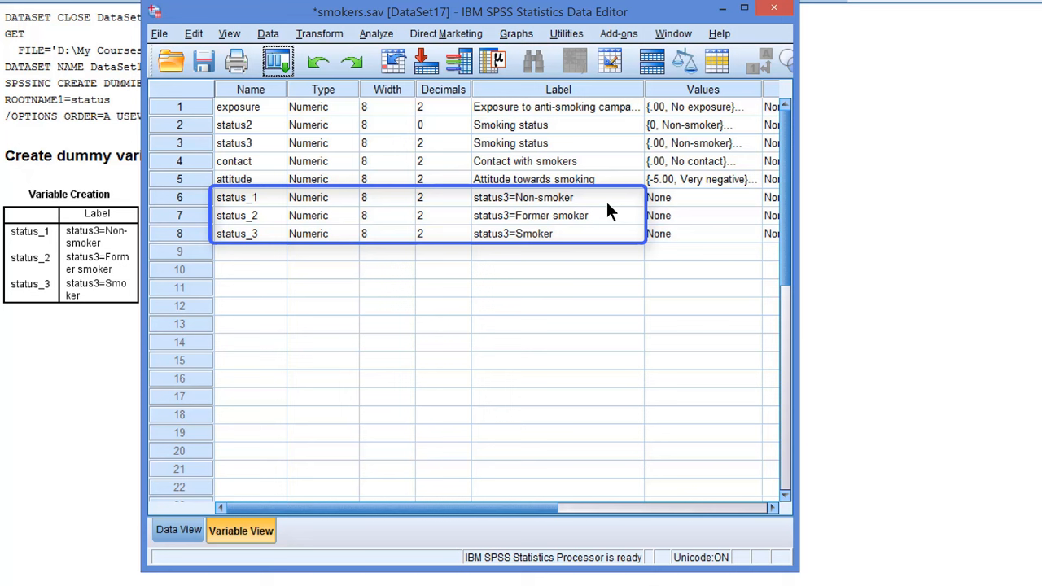
{"action": "mouse_move", "coordinate": [609, 234]}
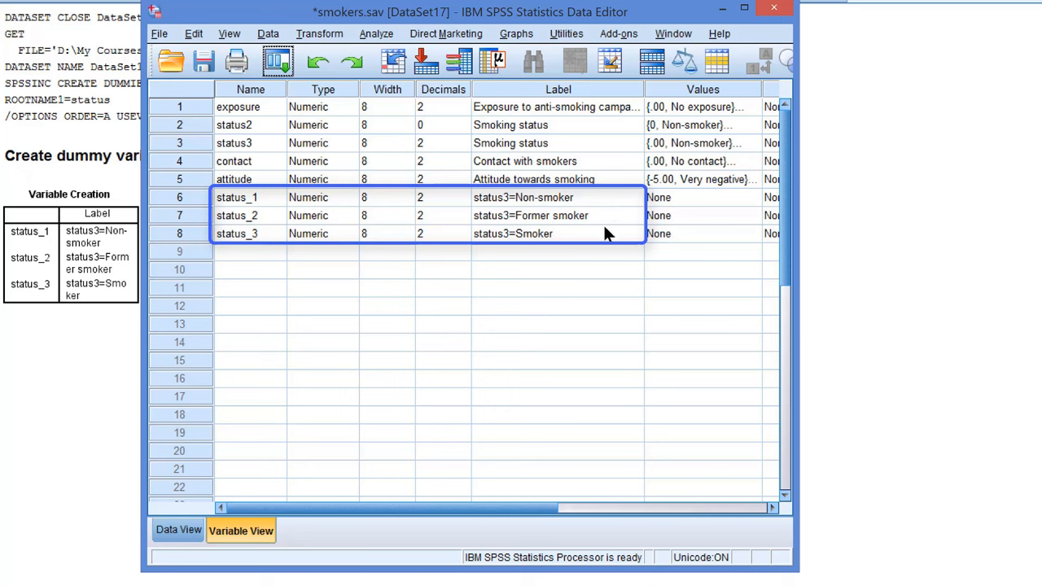
{"action": "mouse_move", "coordinate": [609, 240]}
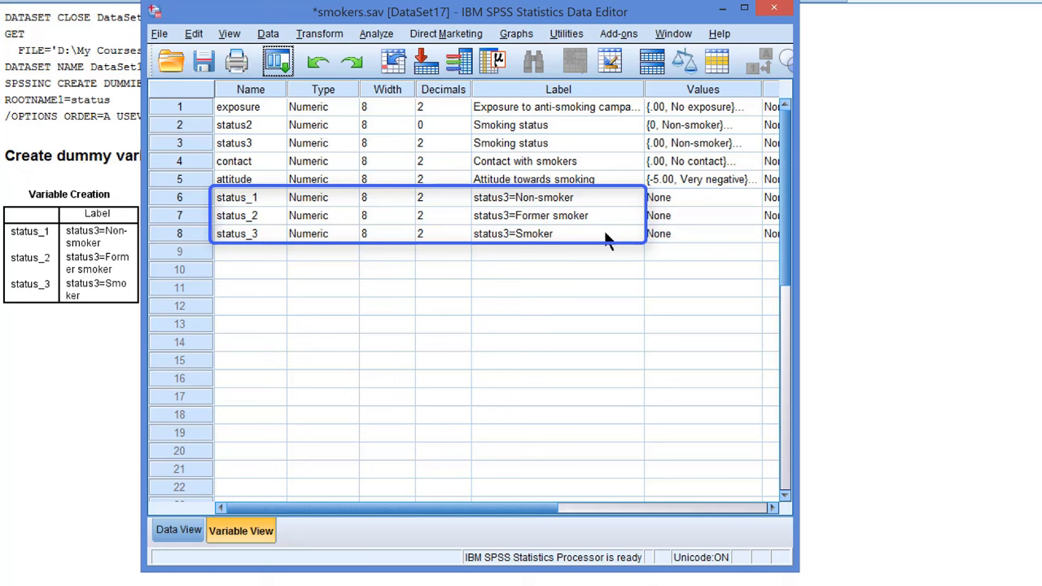
{"action": "mouse_move", "coordinate": [572, 234]}
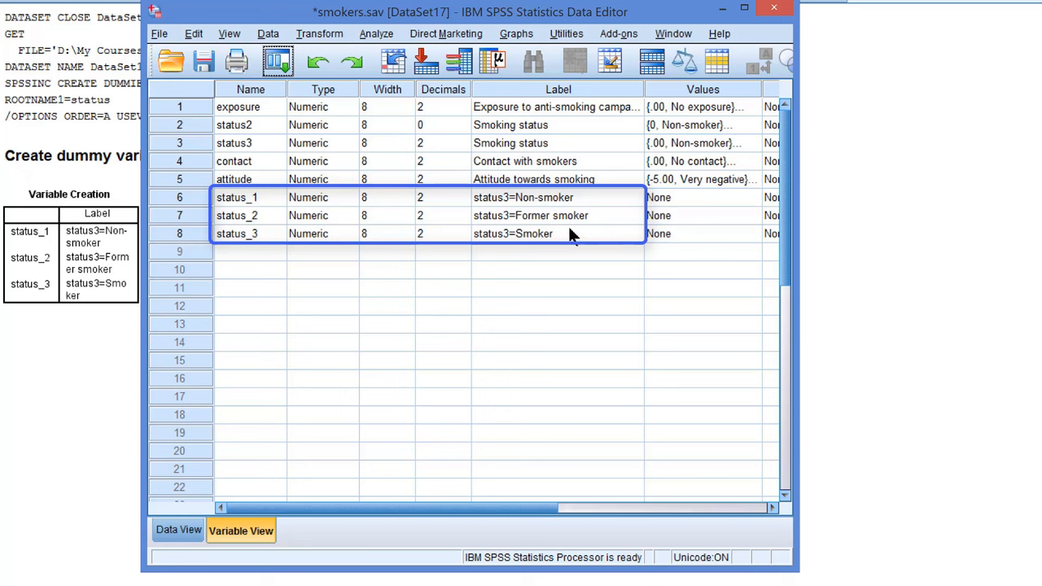
Paste and run FREQUENCIES for status_1 through status_3 to check their 0/1 values
{"action": "left_click", "coordinate": [376, 34]}
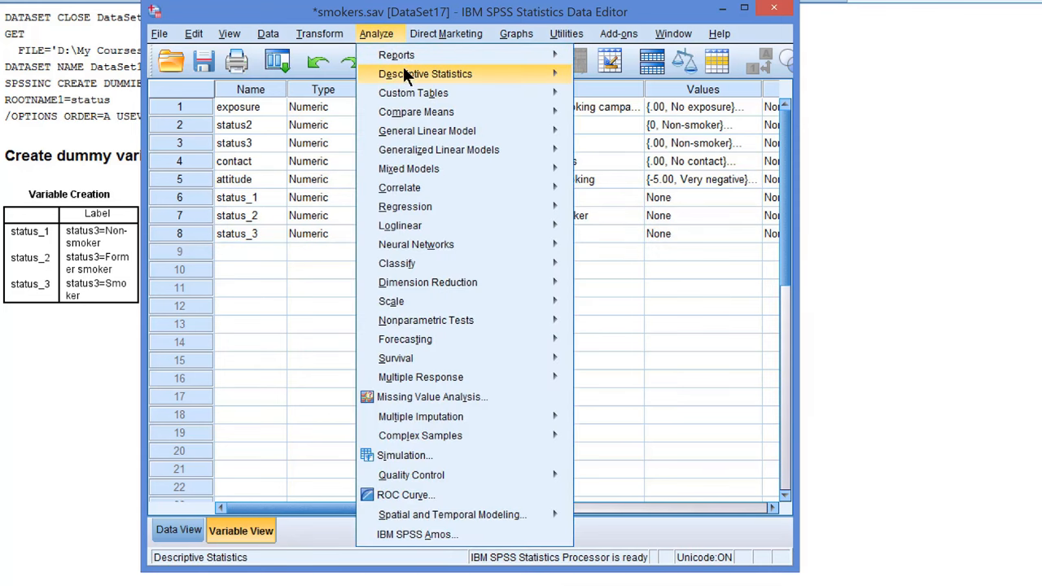
{"action": "left_click", "coordinate": [425, 73]}
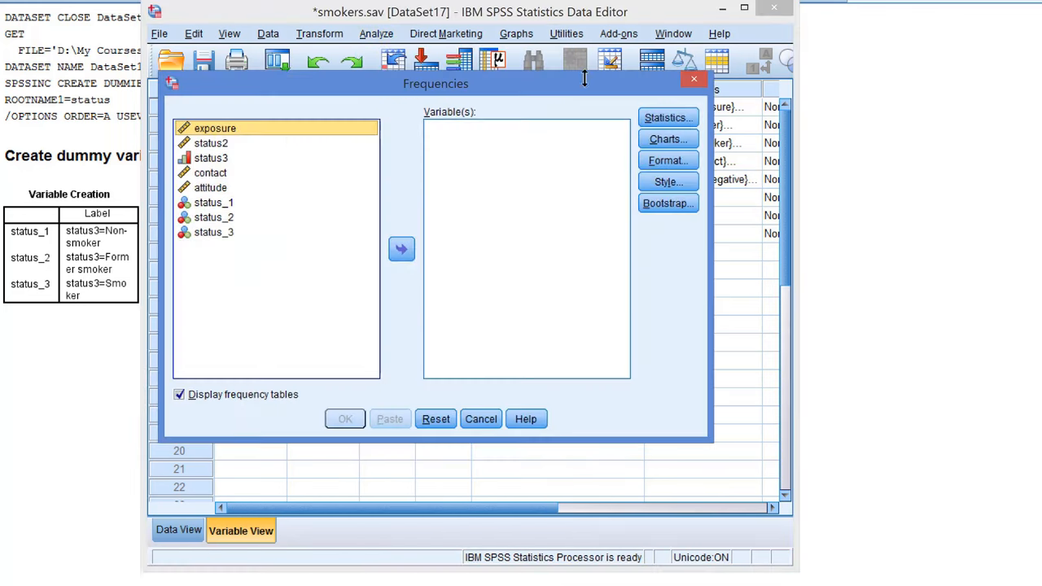
{"action": "left_click", "coordinate": [214, 232]}
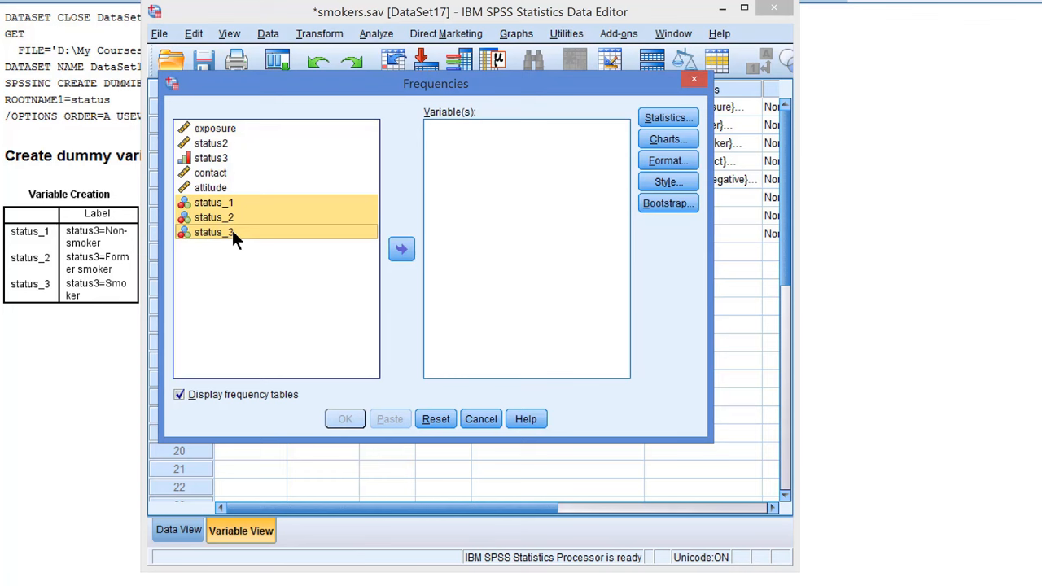
{"action": "left_click", "coordinate": [401, 249]}
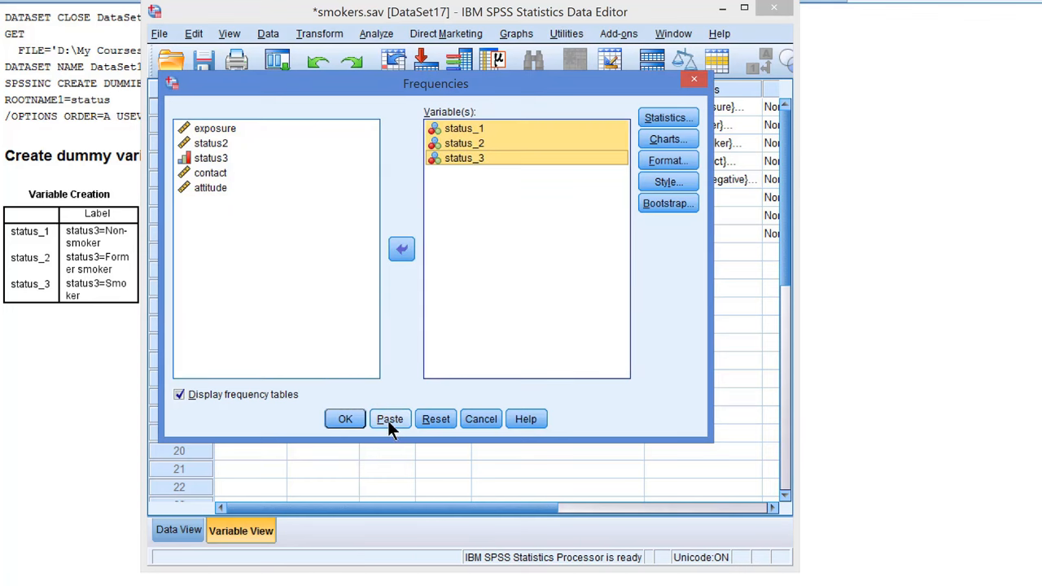
{"action": "left_click", "coordinate": [389, 419]}
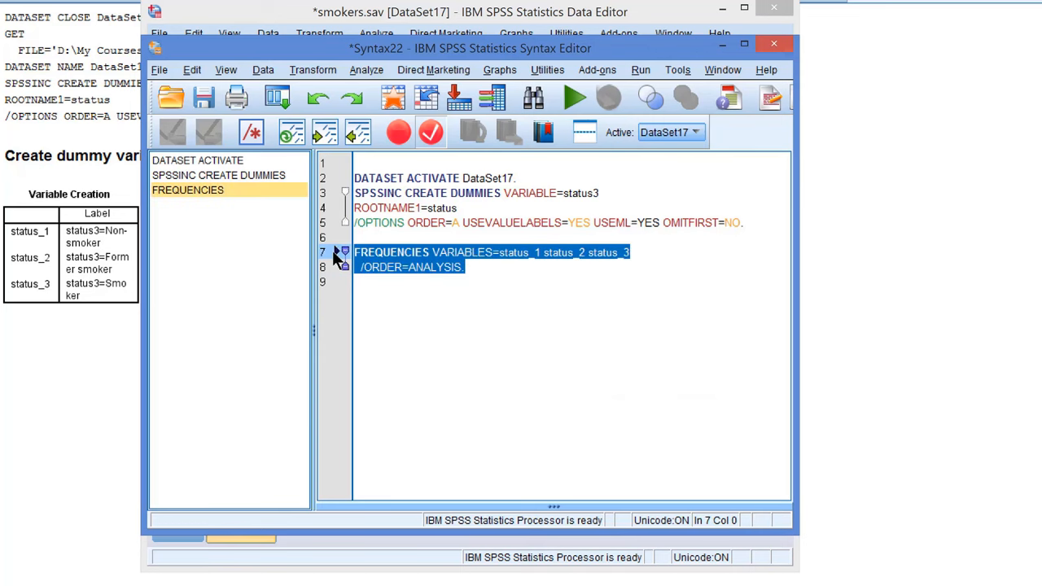
{"action": "left_click", "coordinate": [574, 97]}
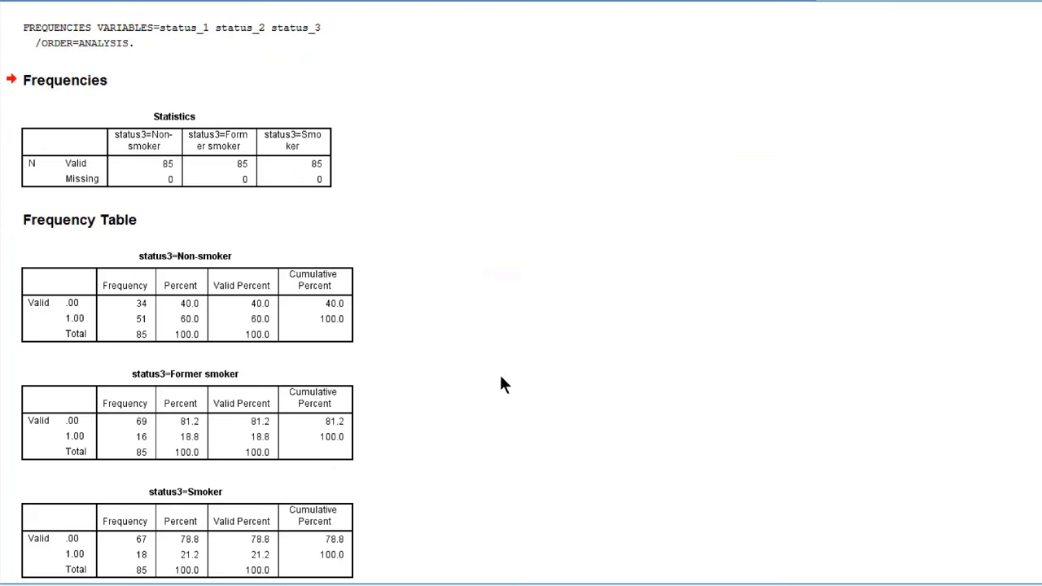
{"action": "left_click", "coordinate": [59, 318]}
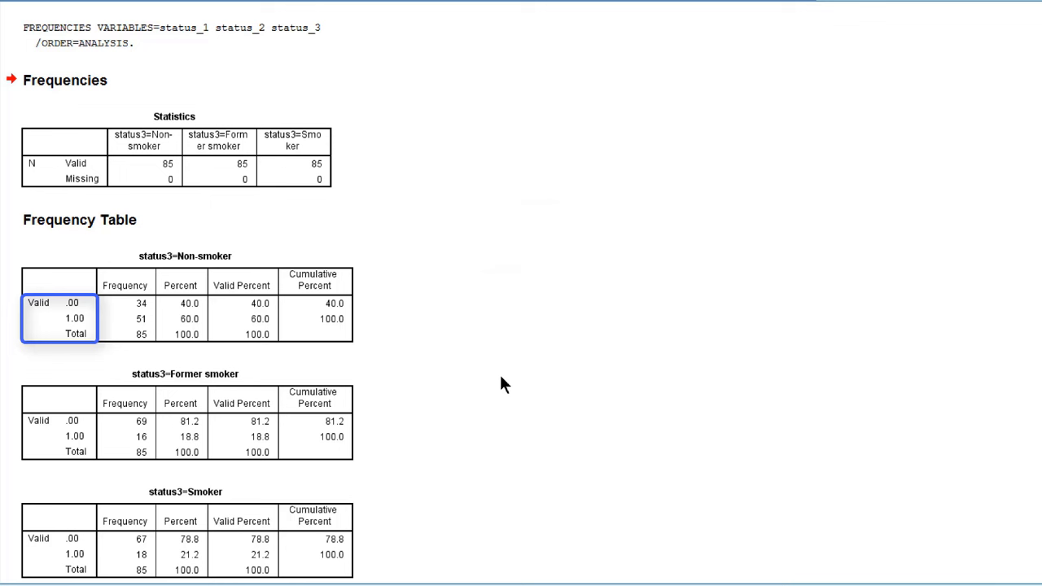